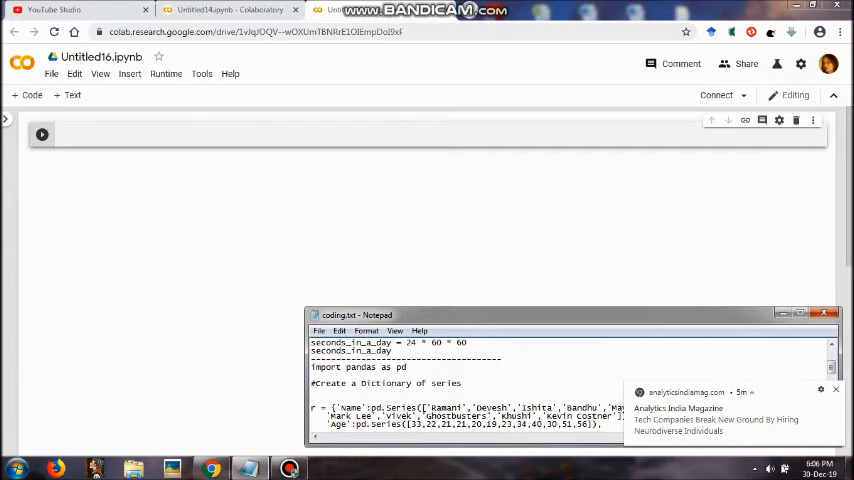
Copy the pandas DataFrame code with mean and median prints from Notepad into the cell.
left_click_drag(312, 367, 600, 420)
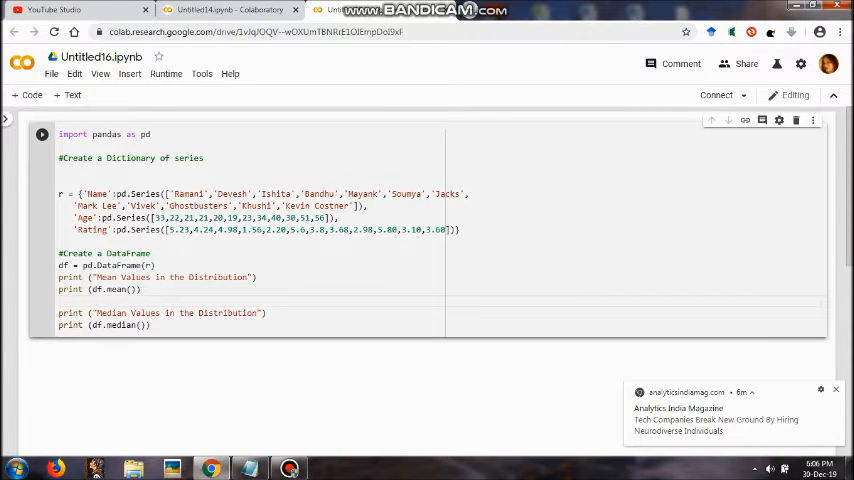
Add print (........) after print (df.mean()) to separate mean and median output.
type("pr")
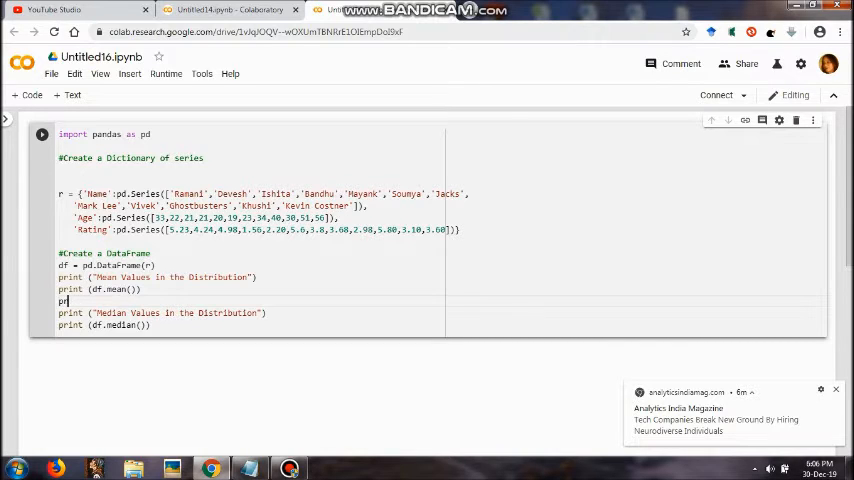
type("int (.")
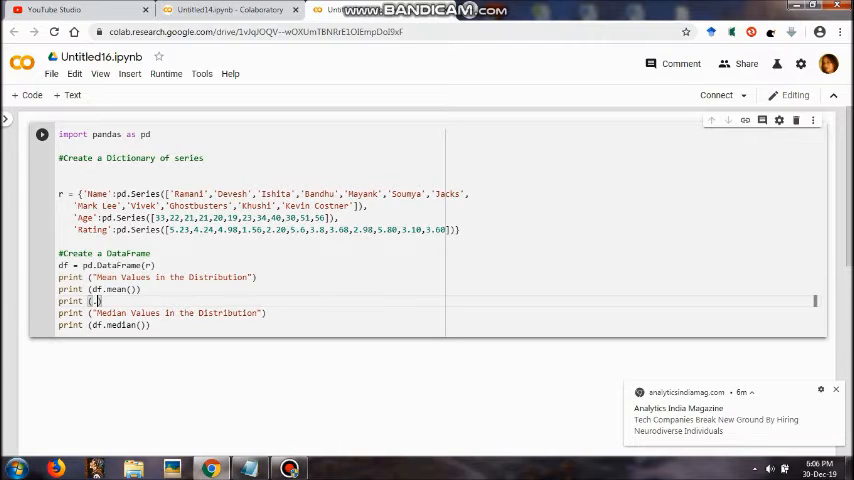
type("....................................................")
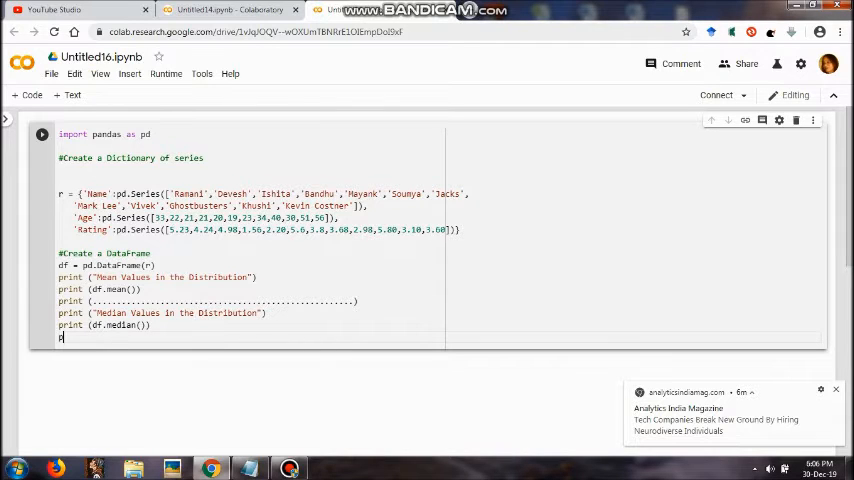
Add a second print (........) line after print (df.median()).
type("print")
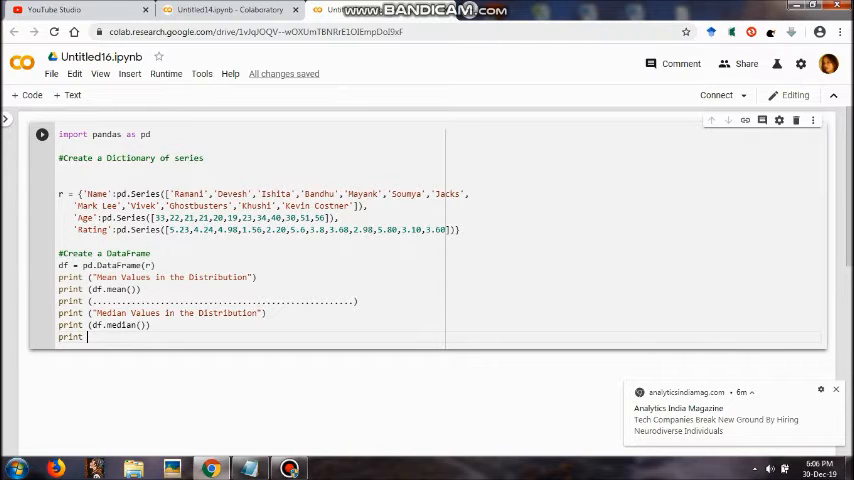
type("()")
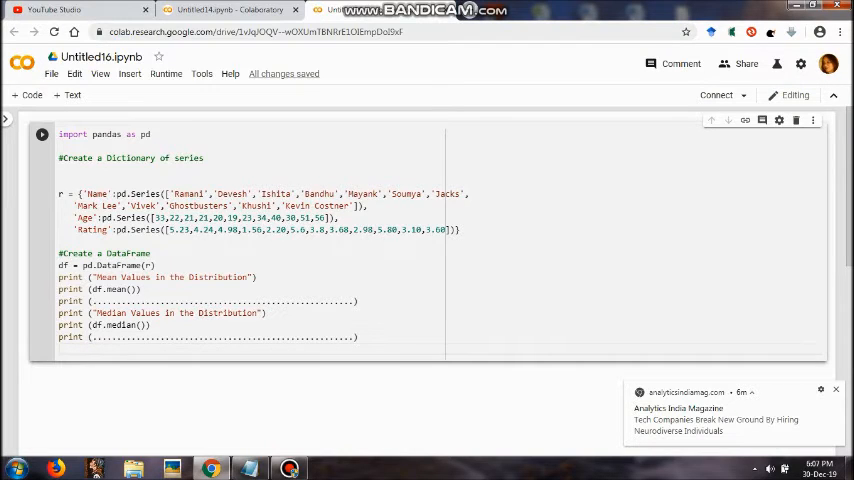
Add print ("Mode value in The Distribution") at the end of the cell.
type("prin")
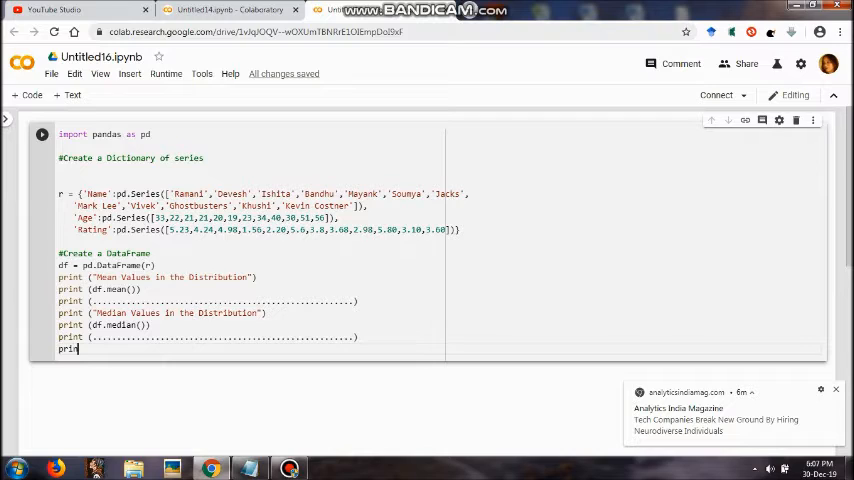
type("t")
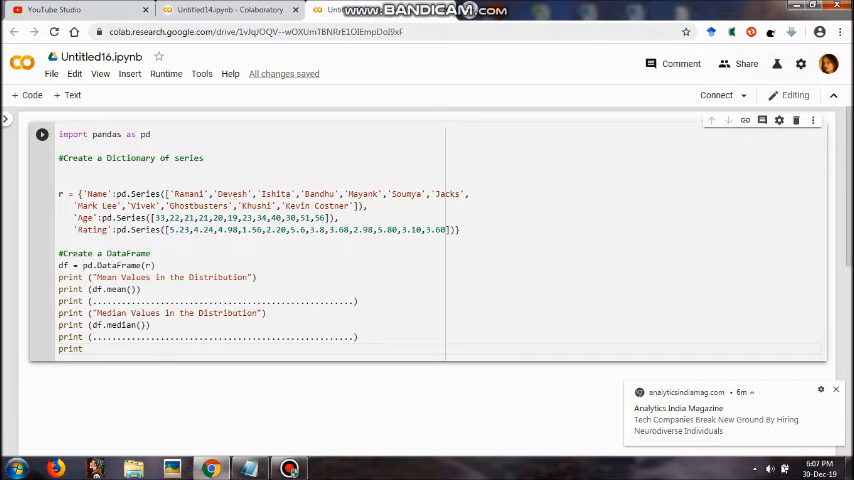
type("()")
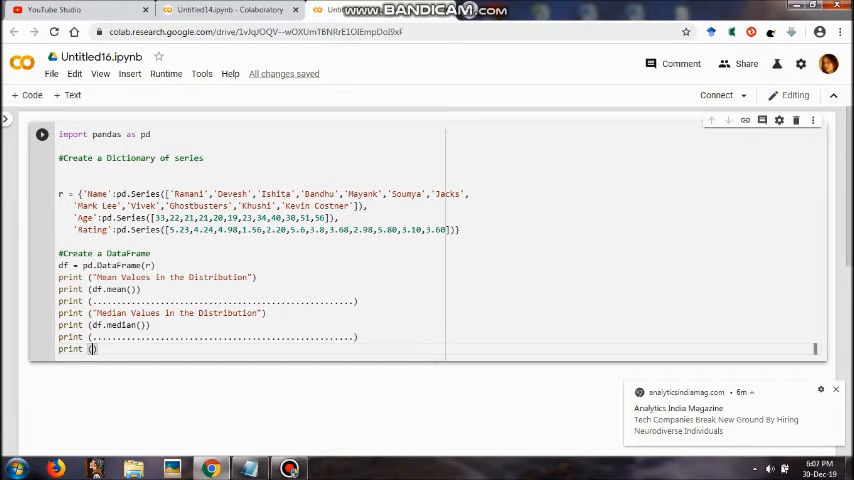
type("\"")
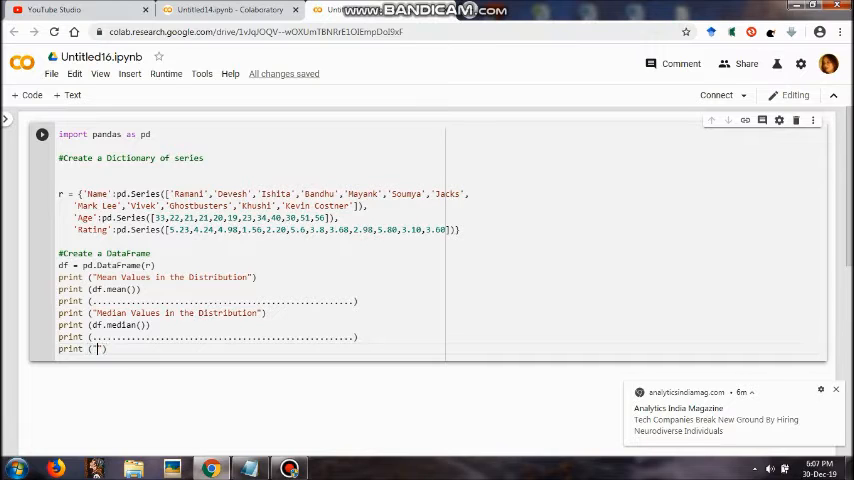
type("Mode V")
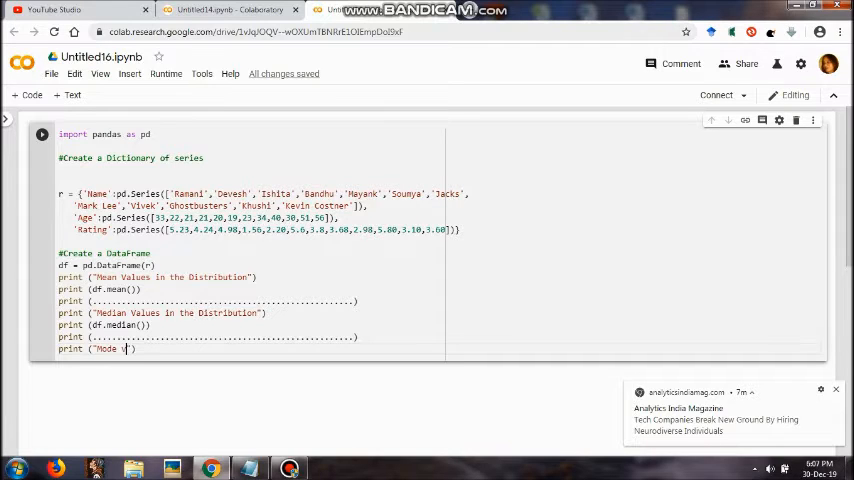
type("value")
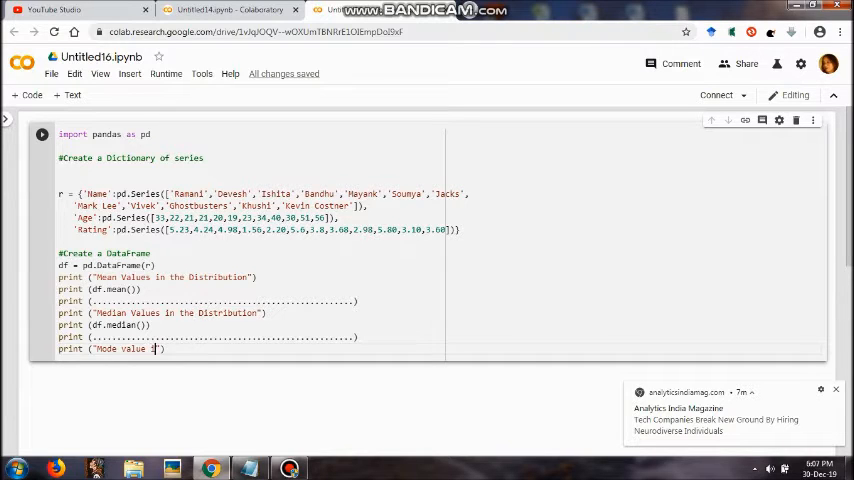
type("in The Dist")
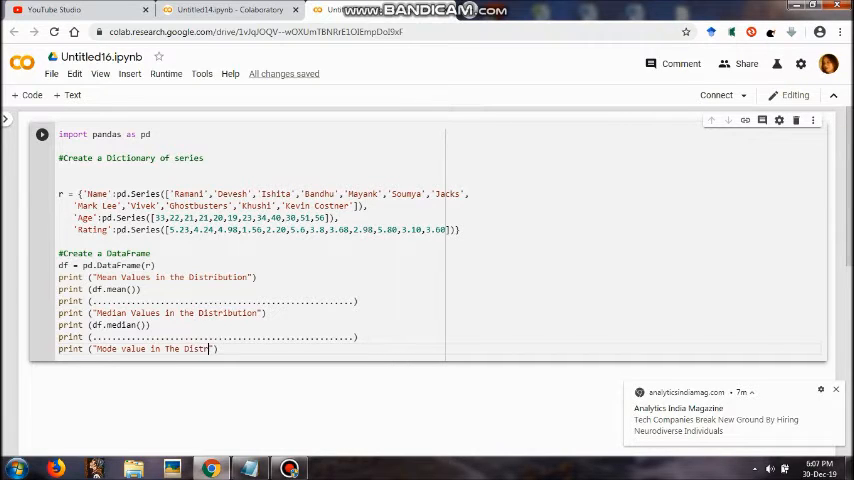
type("ribution")
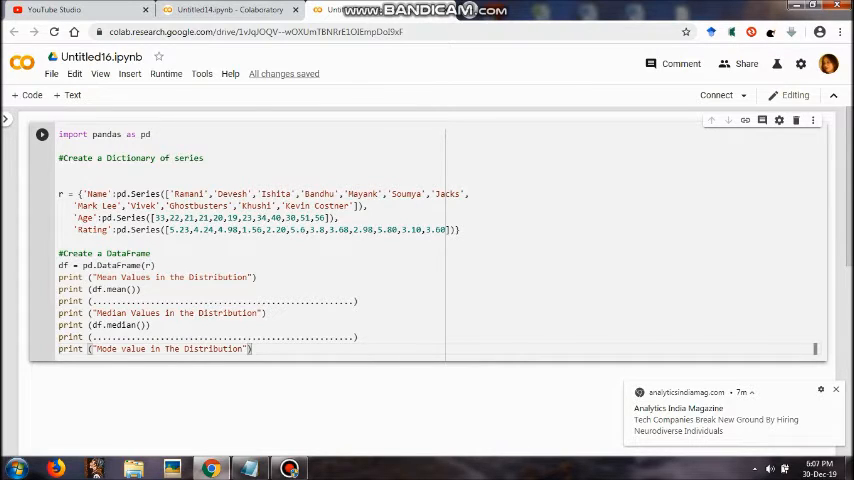
Add print (df.mode()) below the mode heading.
type("print")
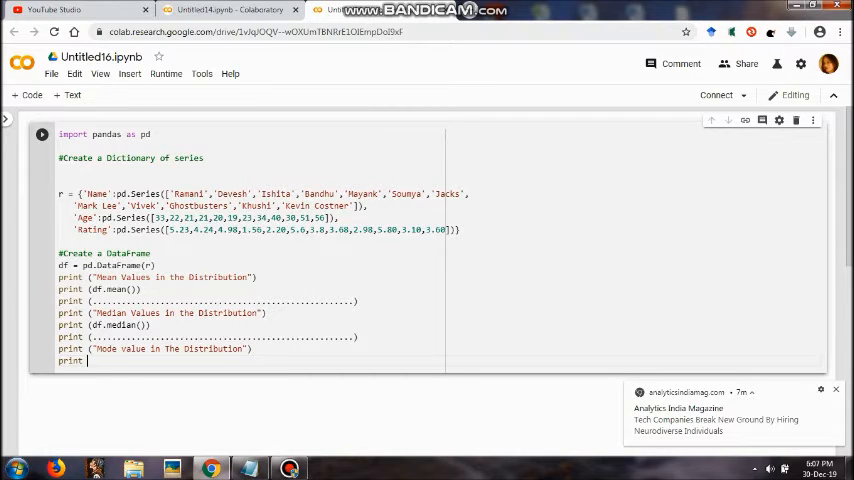
type("()")
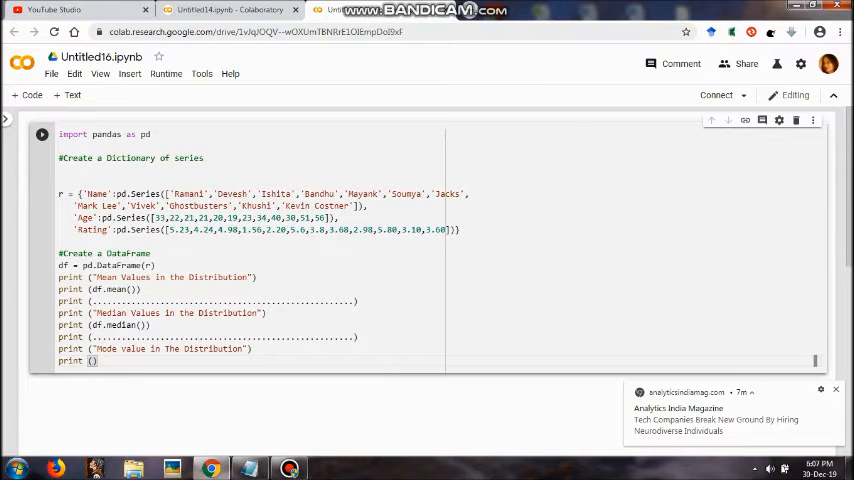
type("df")
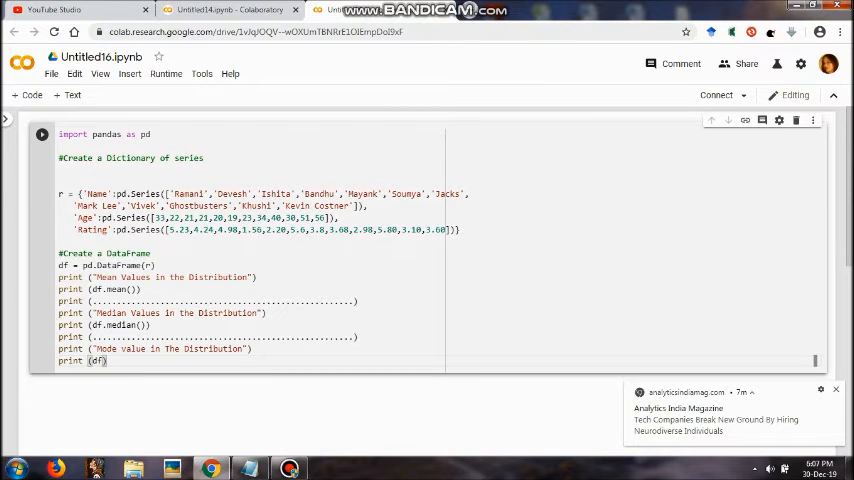
type(".mode")
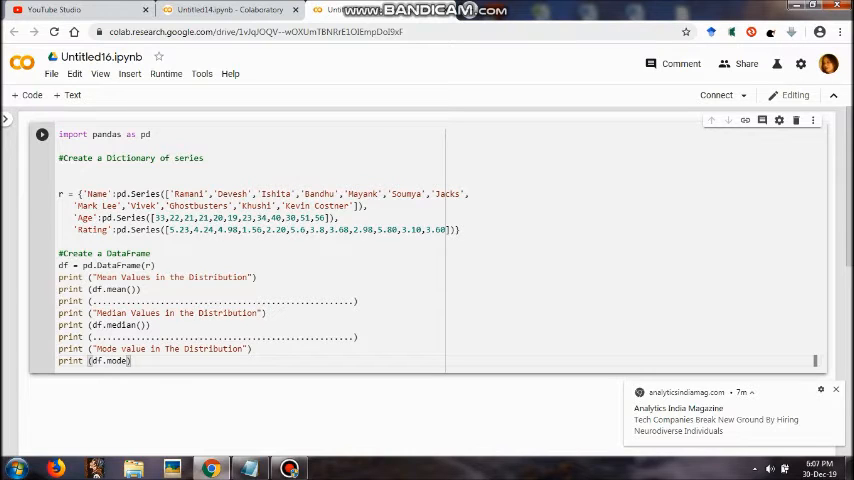
type("()")
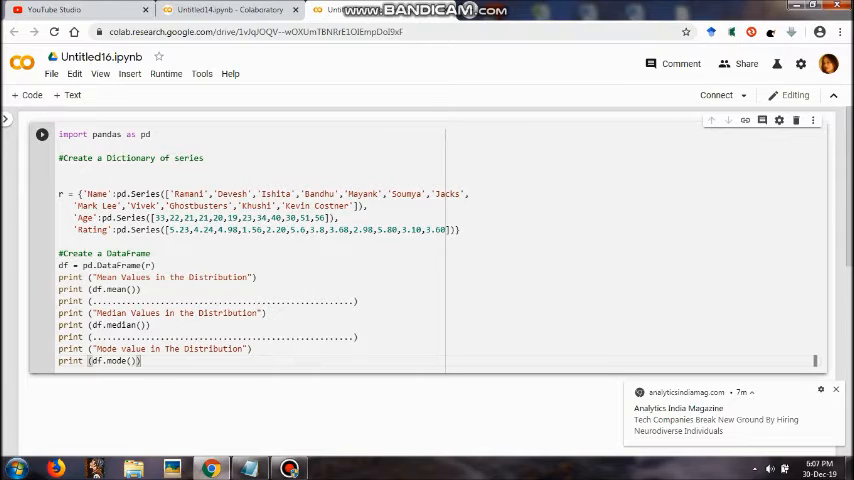
Run the cell, which fails with SyntaxError: invalid syntax on line 15.
left_click(42, 134)
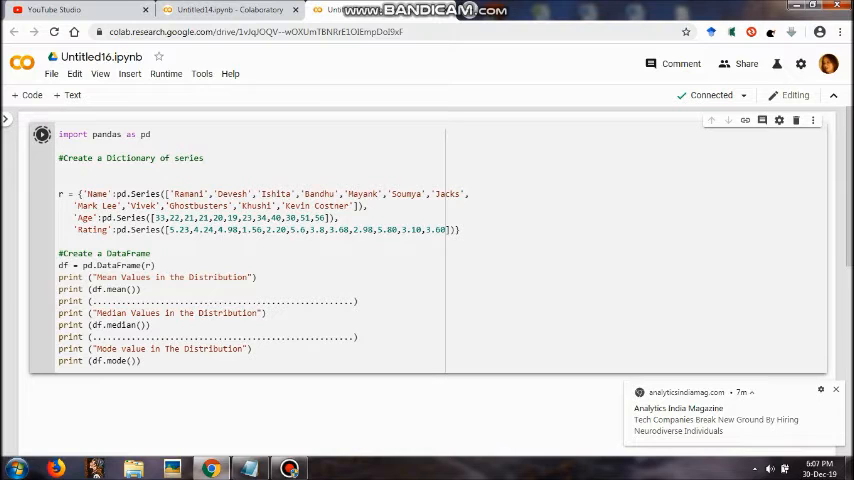
left_click(41, 134)
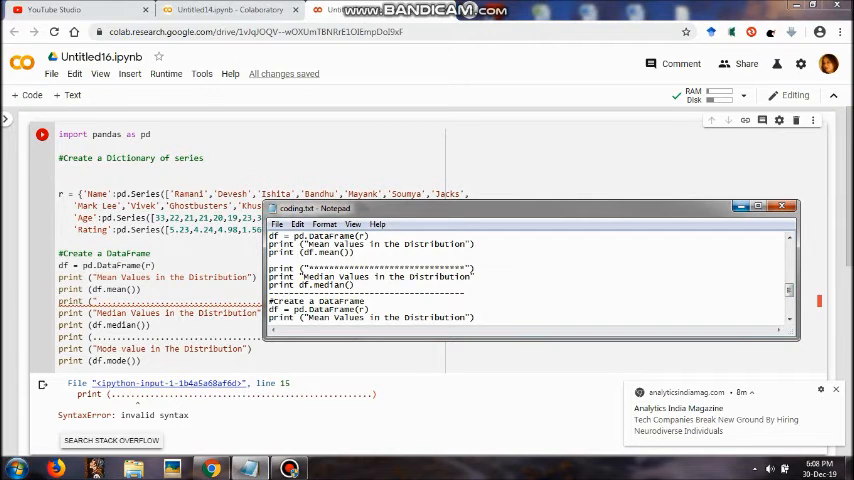
Wrap the dots in both print (........) lines in quotation marks.
left_click(788, 205)
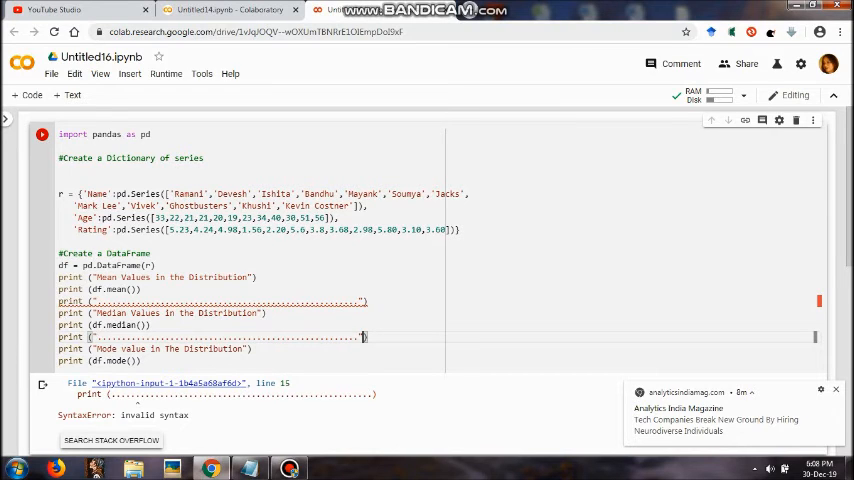
scroll("down", 3)
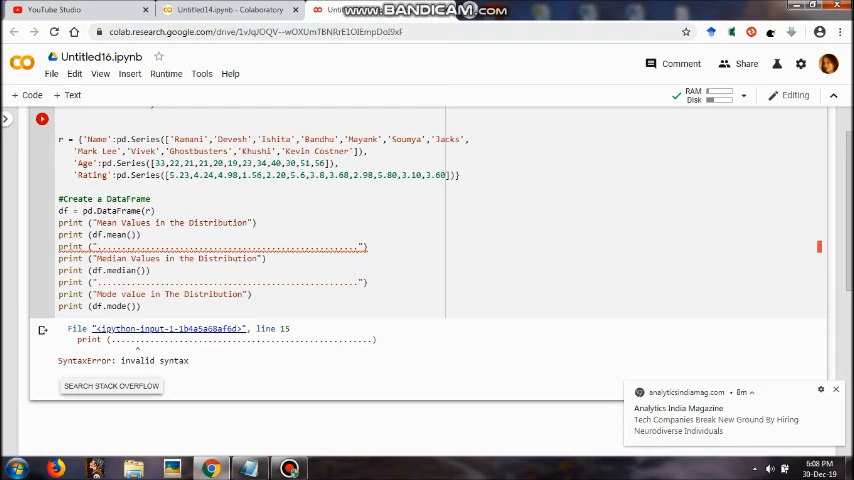
Rerun the corrected cell and scroll through the mean, median and mode output.
left_click(38, 130)
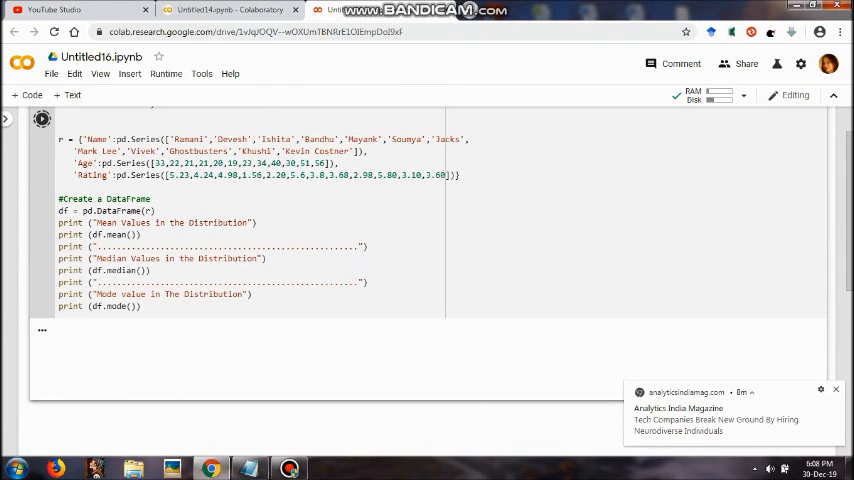
left_click(40, 118)
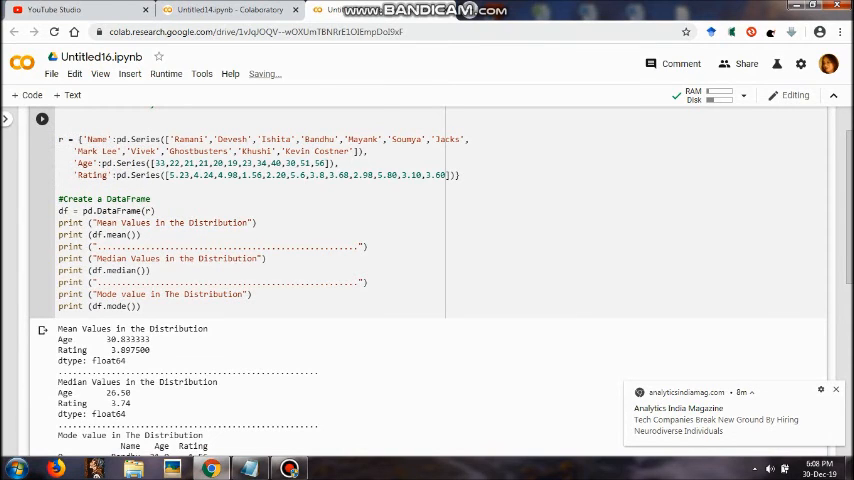
scroll("down", 3)
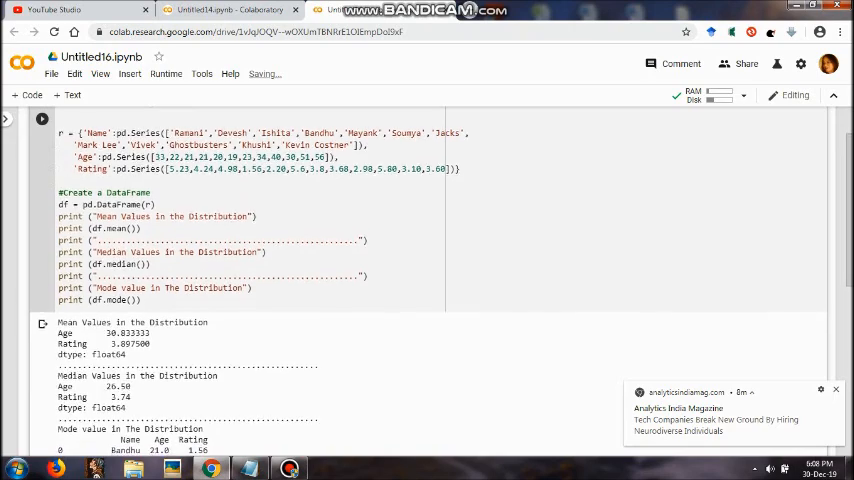